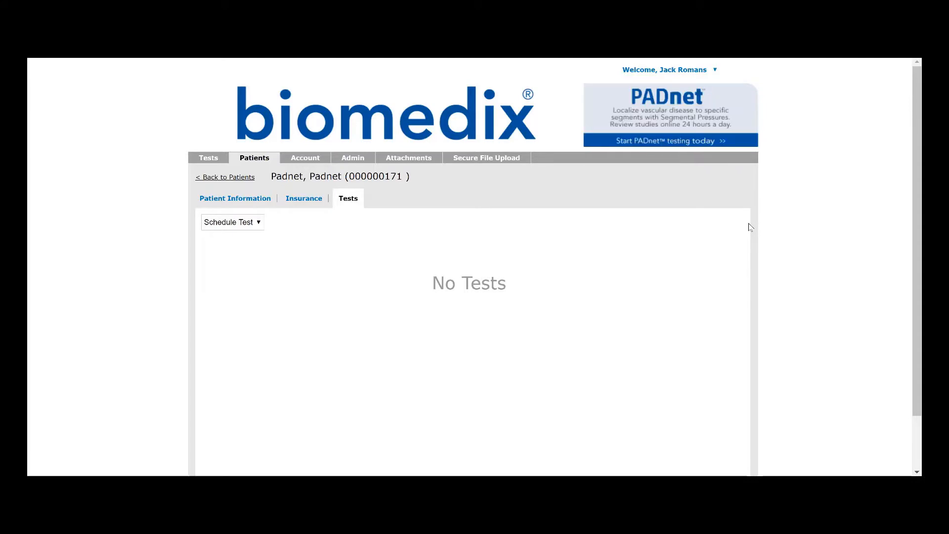
# Step: Schedule a new PAD test for patient 000000171 from the Schedule Test dropdown
pyautogui.click(232, 221)
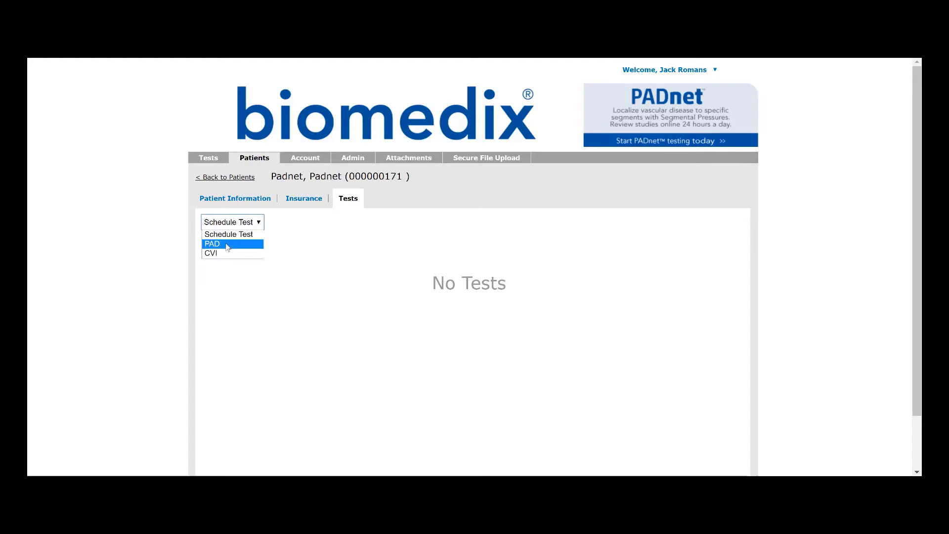
pyautogui.click(212, 243)
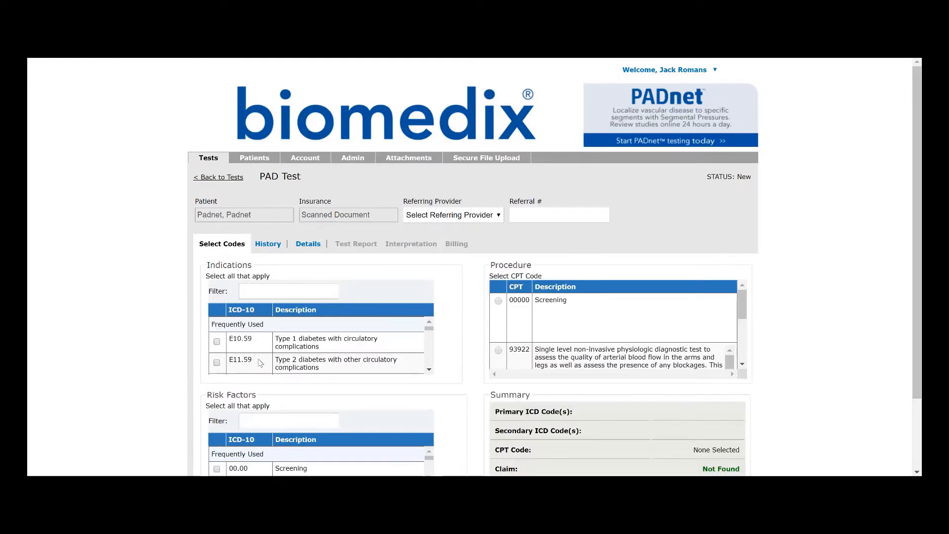
# Step: Check indication E10.59 and risk factor I70.239, pick CPT 00000 Screening, and save
pyautogui.click(216, 341)
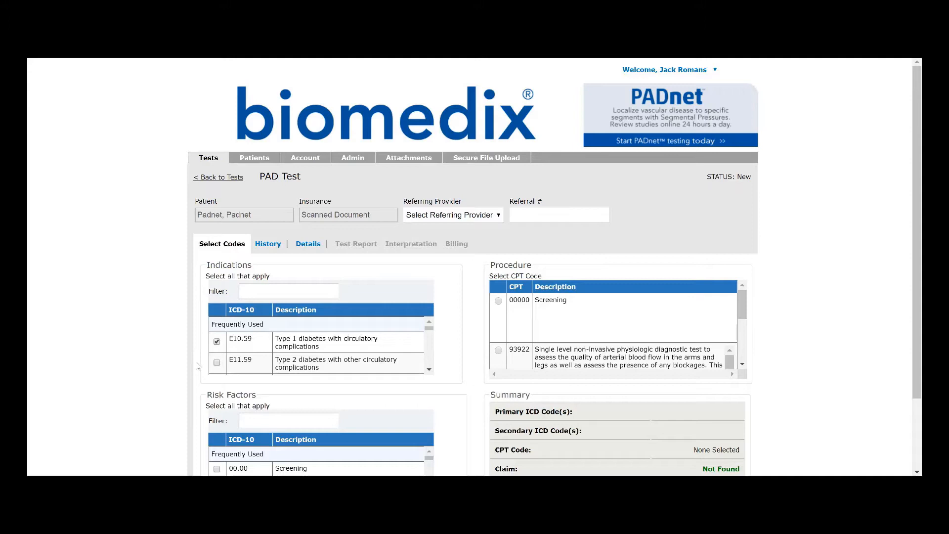
pyautogui.scroll(-3)
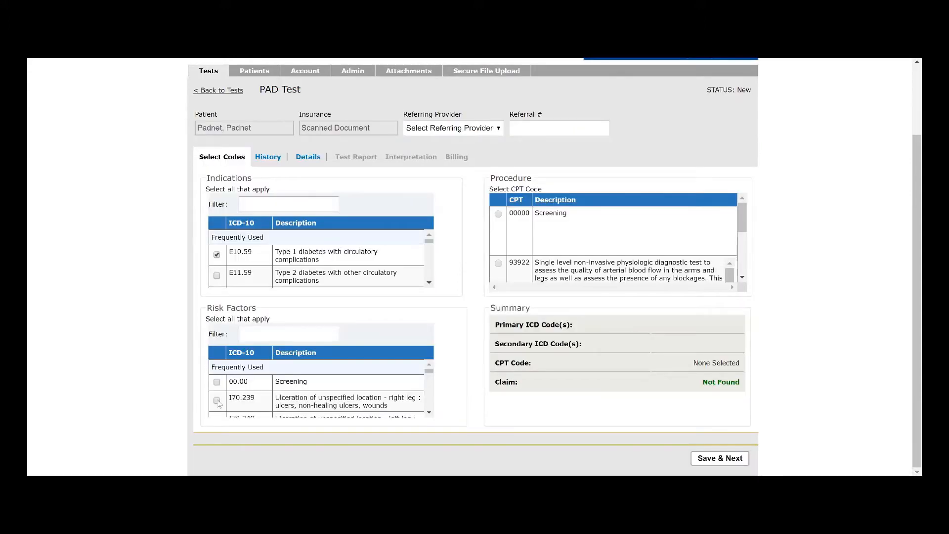
pyautogui.click(216, 400)
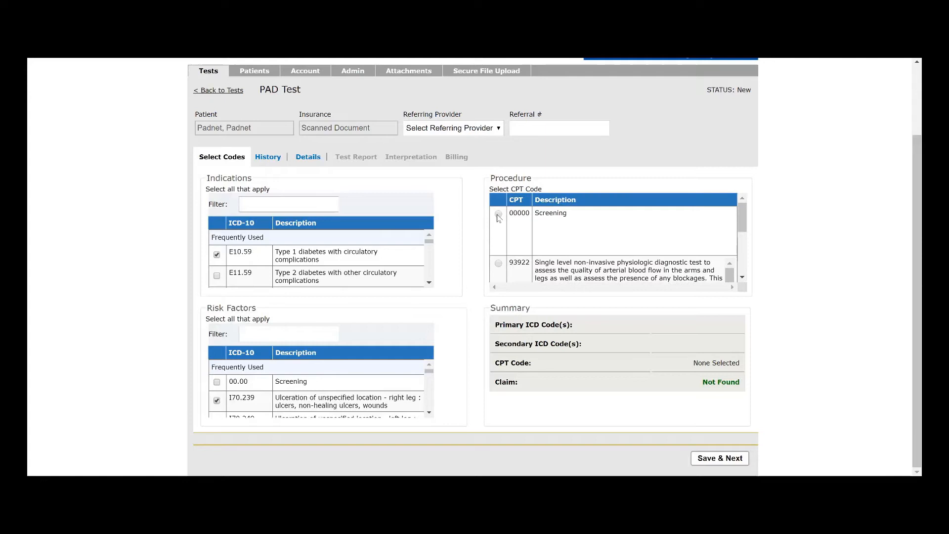
pyautogui.click(498, 213)
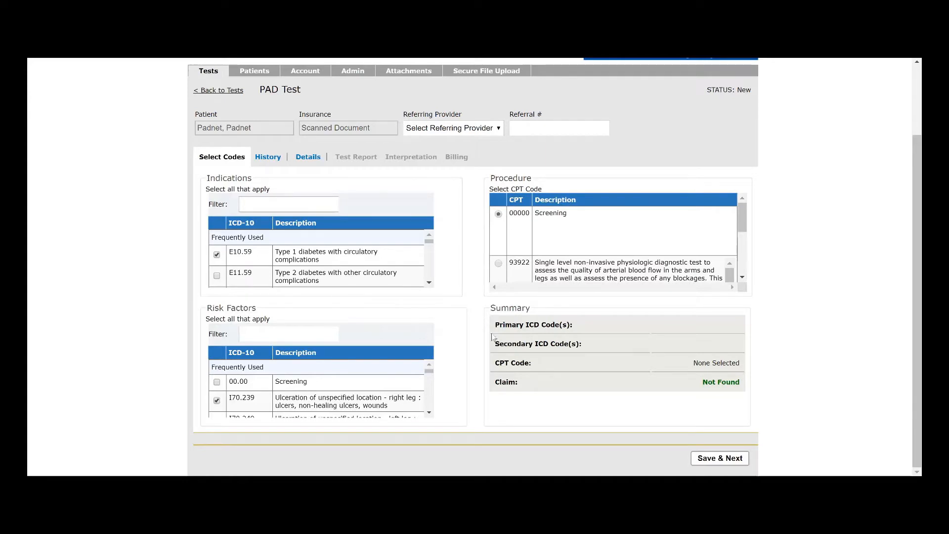
pyautogui.moveTo(641, 303)
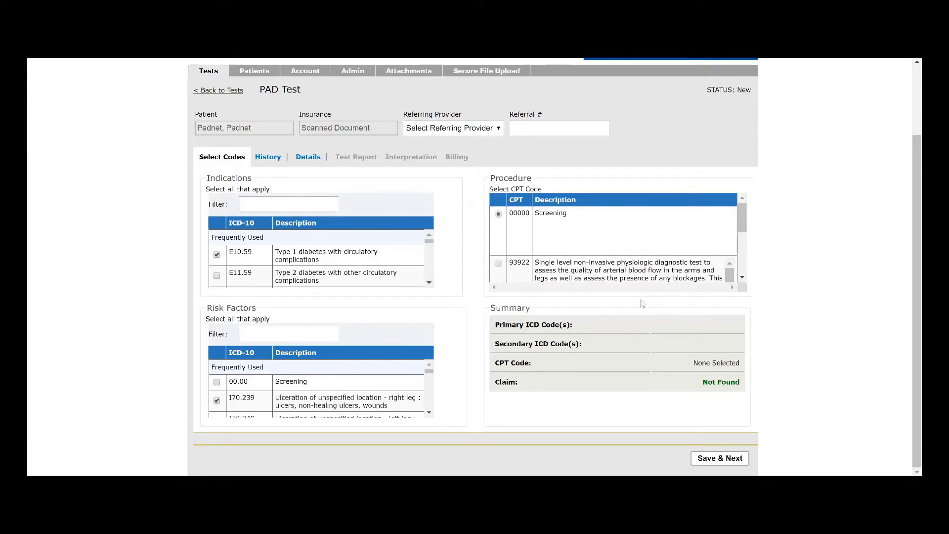
pyautogui.moveTo(585, 301)
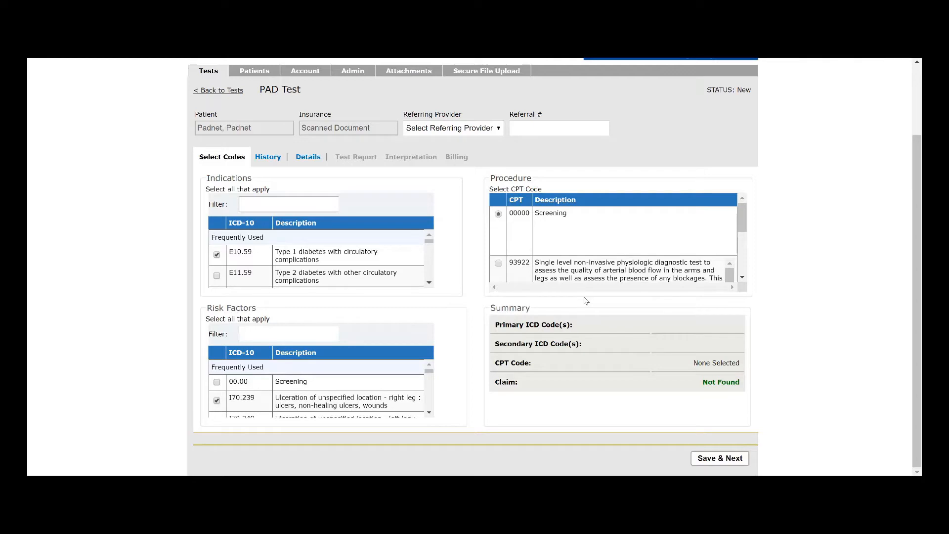
pyautogui.moveTo(685, 474)
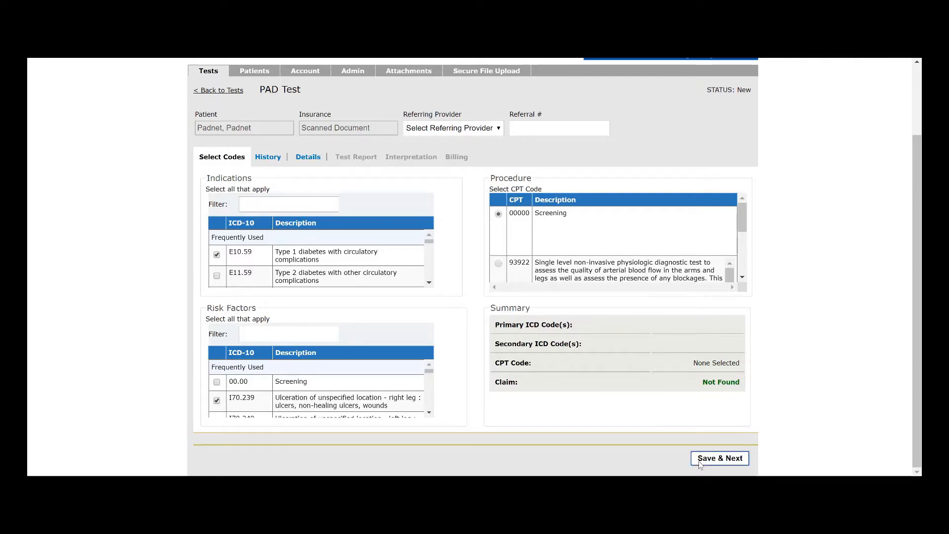
pyautogui.click(720, 458)
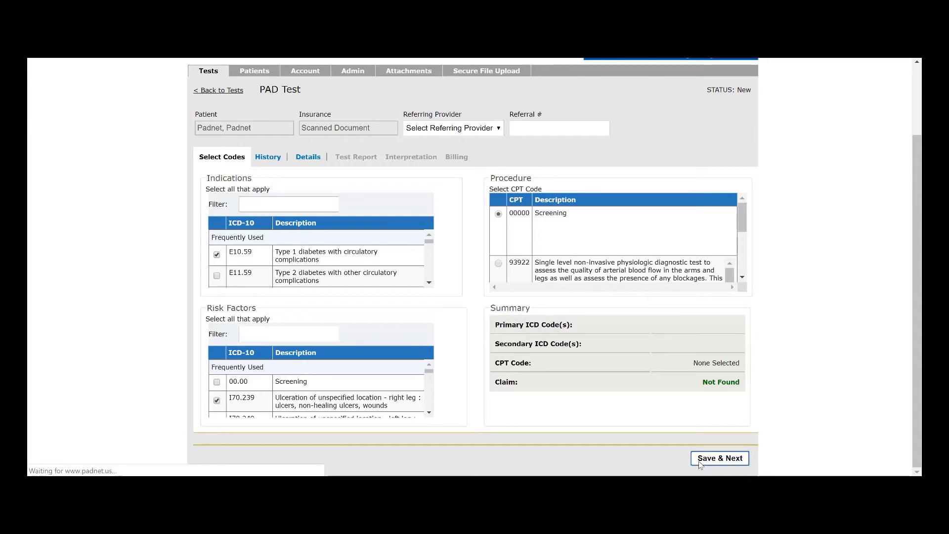
pyautogui.click(719, 458)
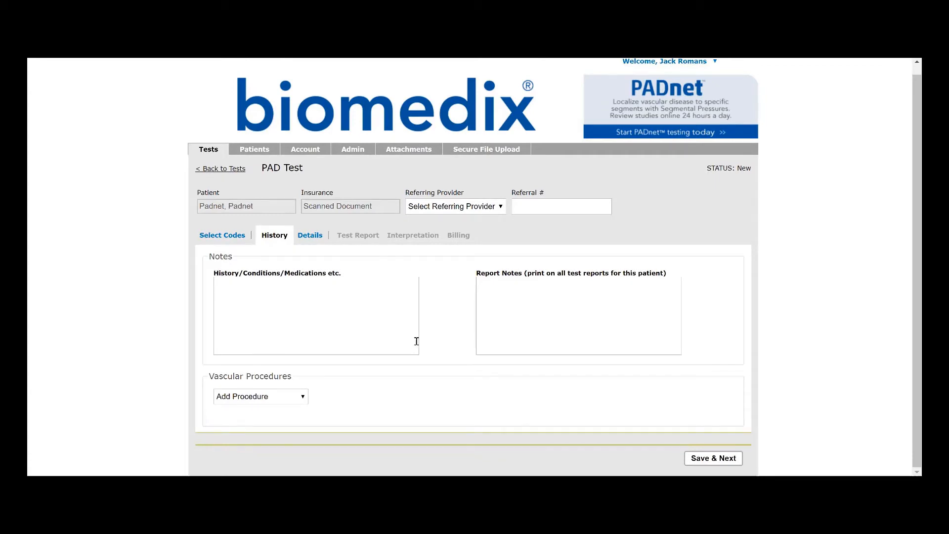
pyautogui.moveTo(492, 380)
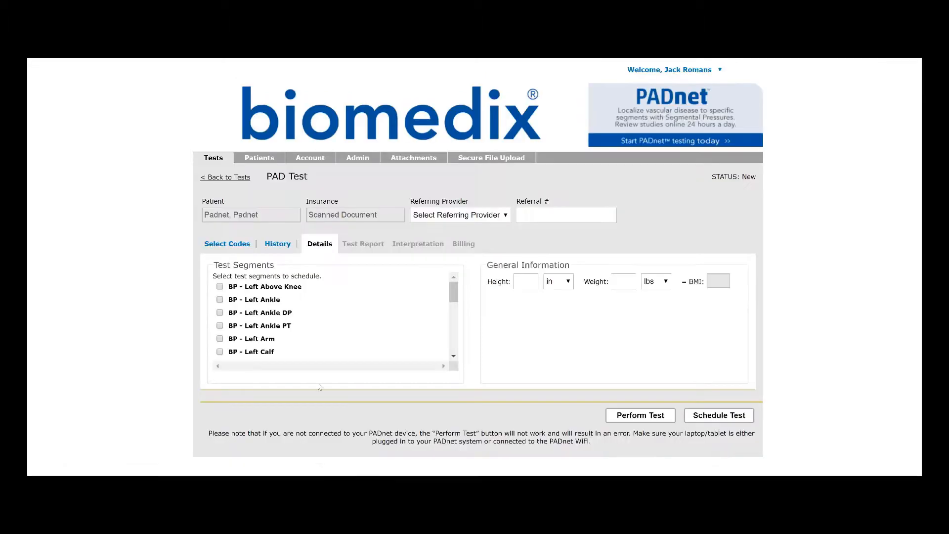
# Step: Check the PVR - Right Ankle and PVR - Left Ankle test segments
pyautogui.scroll(-3)
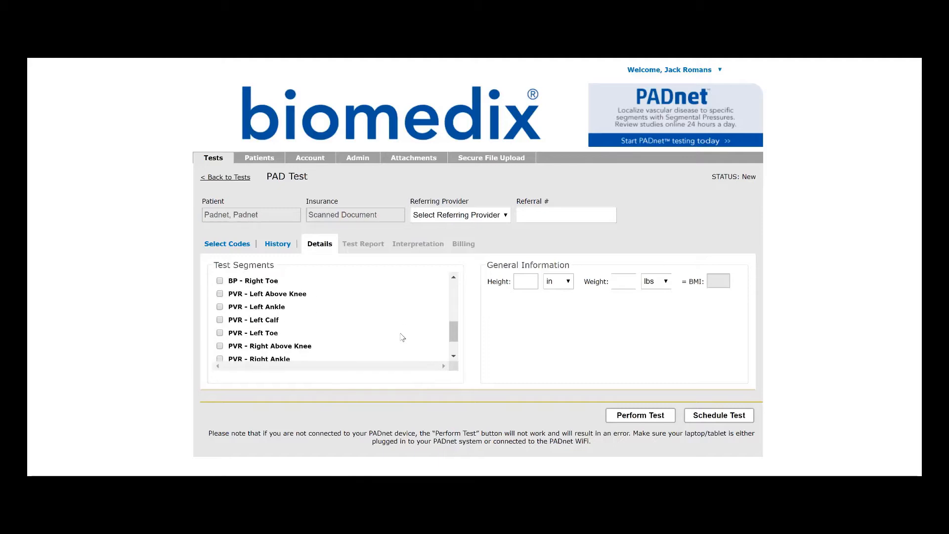
pyautogui.scroll(-3)
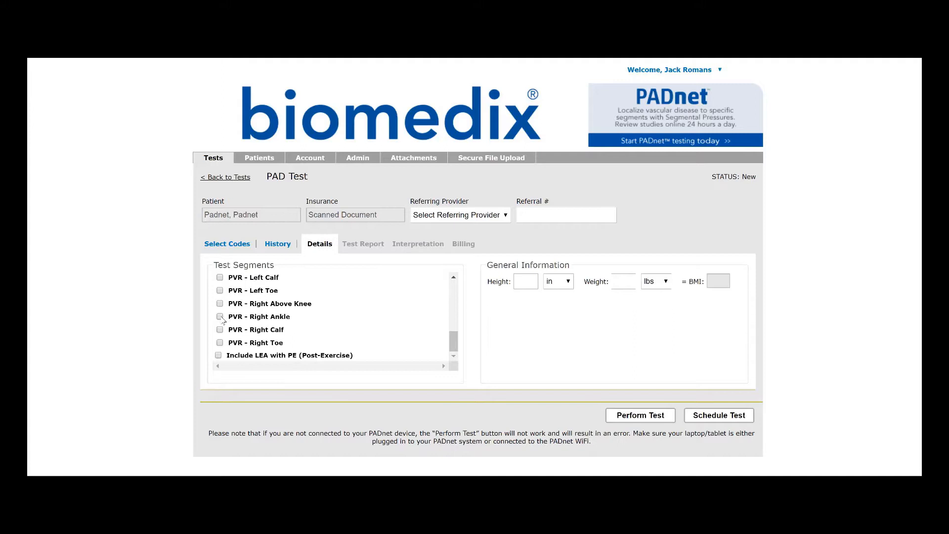
pyautogui.click(219, 317)
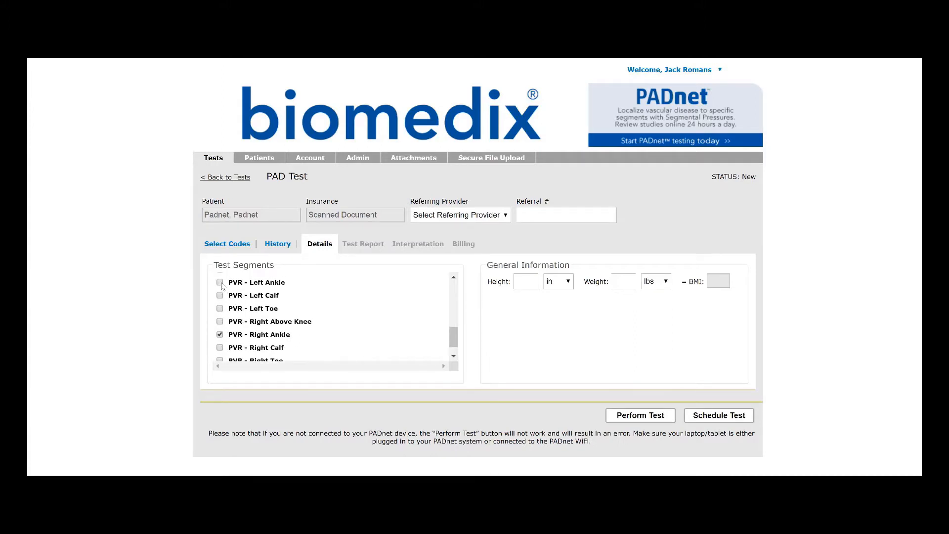
pyautogui.click(220, 282)
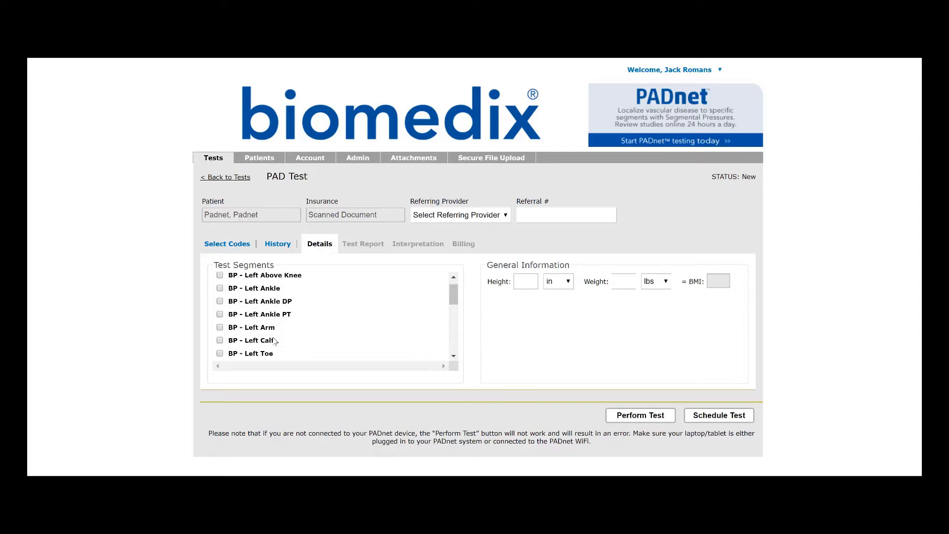
pyautogui.scroll(-3)
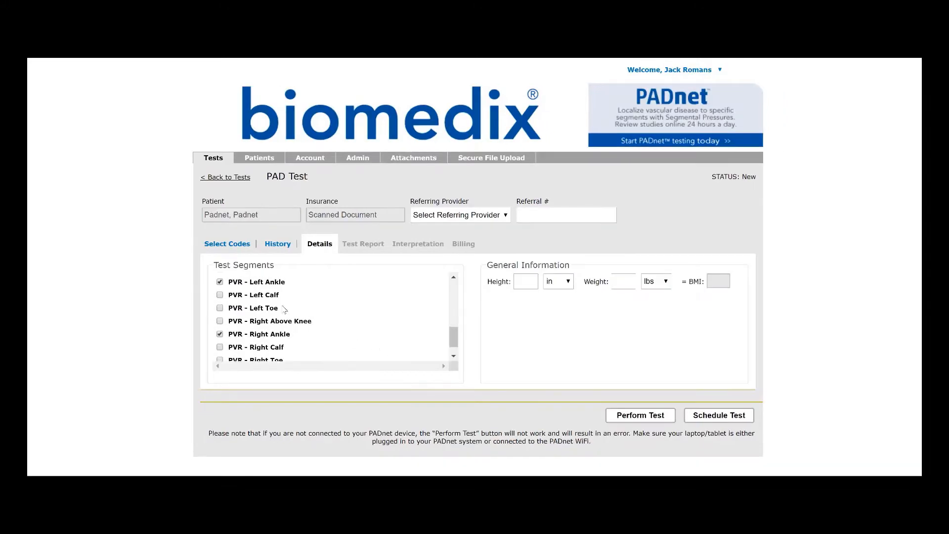
pyautogui.moveTo(617, 398)
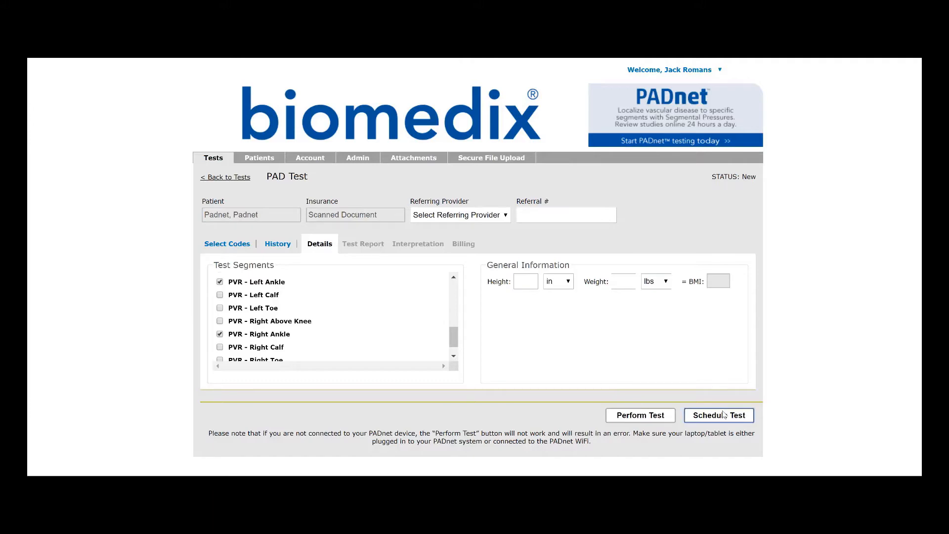
# Step: Schedule the PAD test and launch the PADnet testing site sign-in page
pyautogui.click(718, 416)
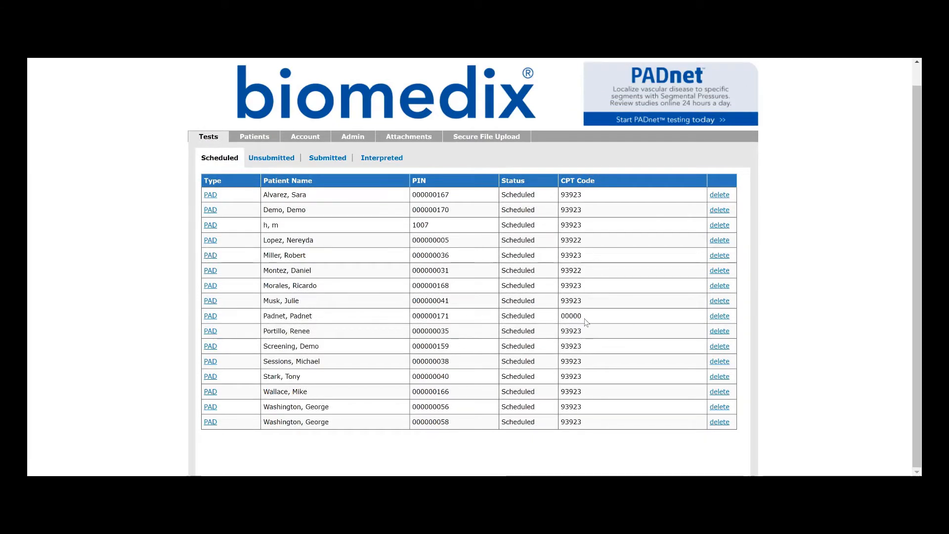
pyautogui.doubleClick(570, 315)
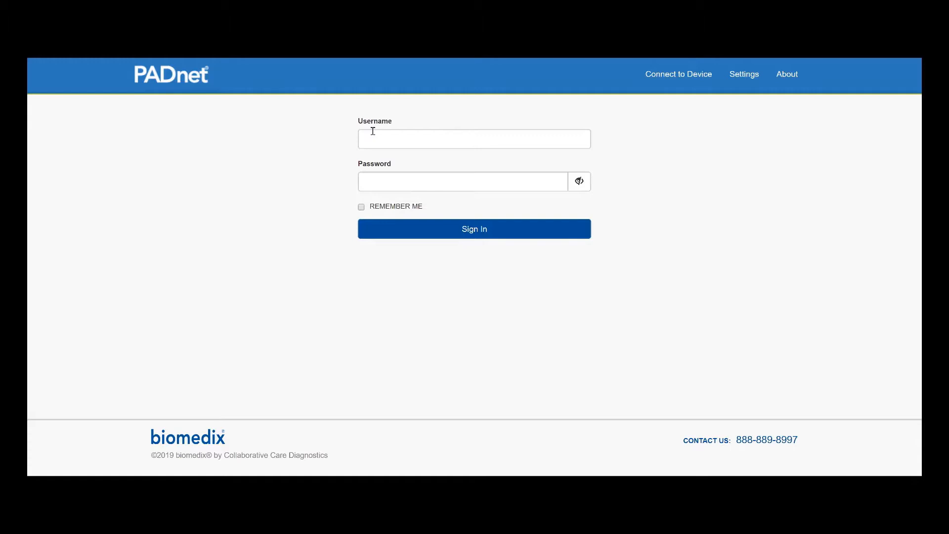
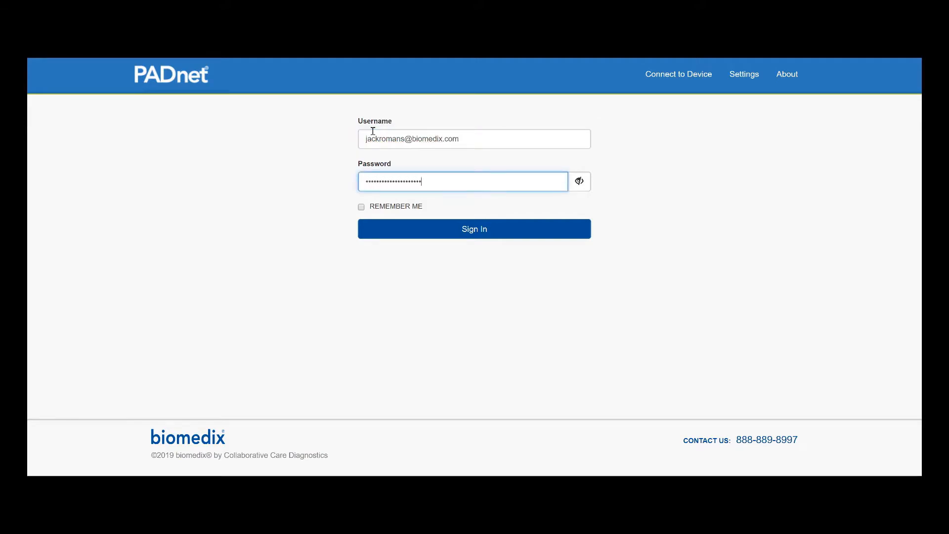
pyautogui.click(474, 229)
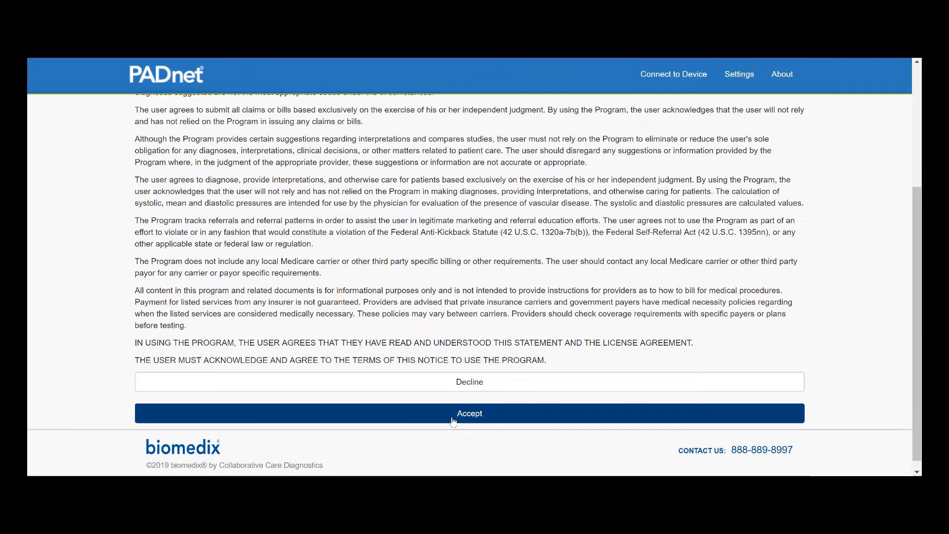
pyautogui.click(470, 413)
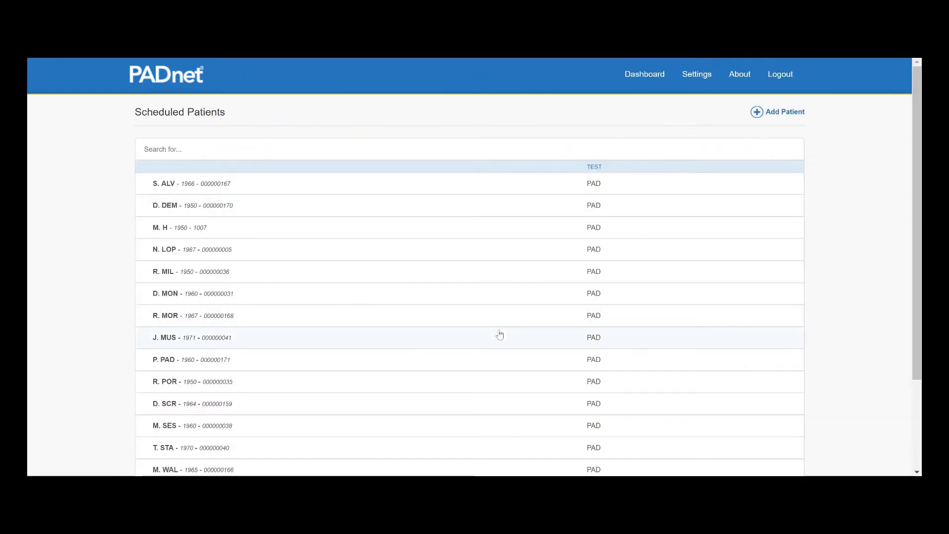
# Step: Scroll the Scheduled Patients list to find P. PAD (000000171)
pyautogui.scroll(-3)
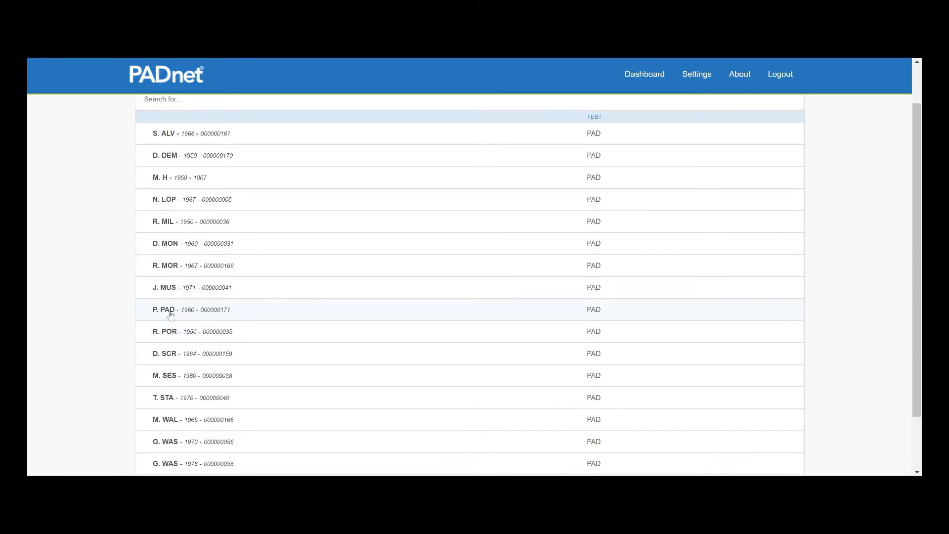
pyautogui.moveTo(588, 296)
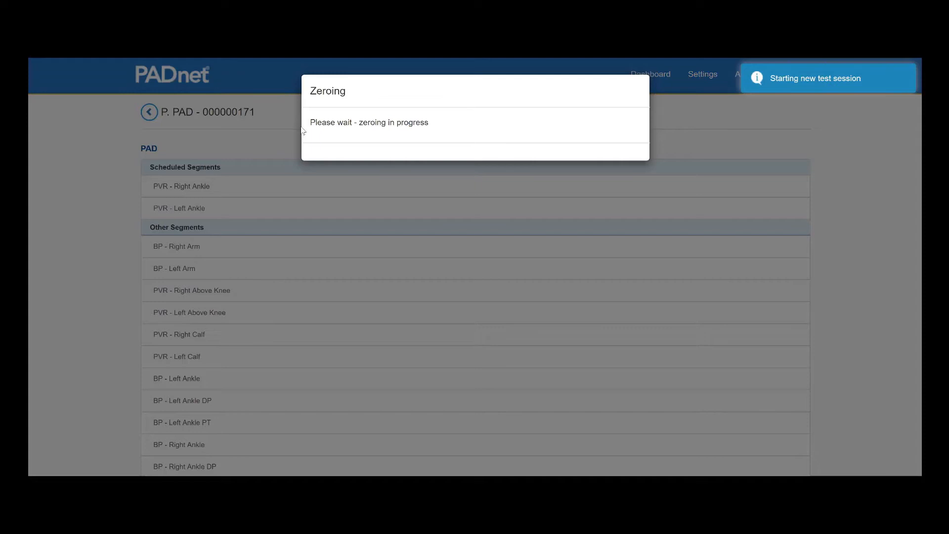
pyautogui.moveTo(295, 100)
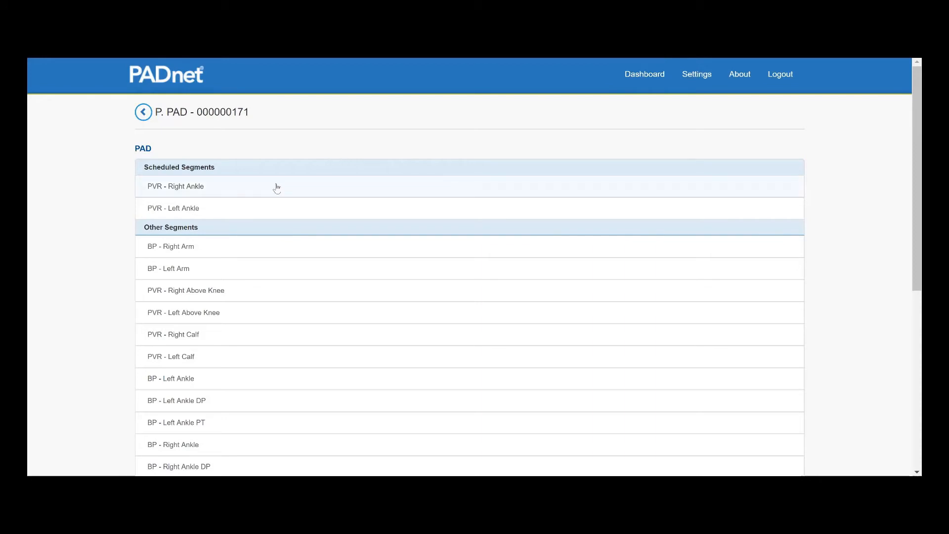
# Step: Open the PVR - Right Ankle test from the Scheduled Segments list
pyautogui.click(175, 186)
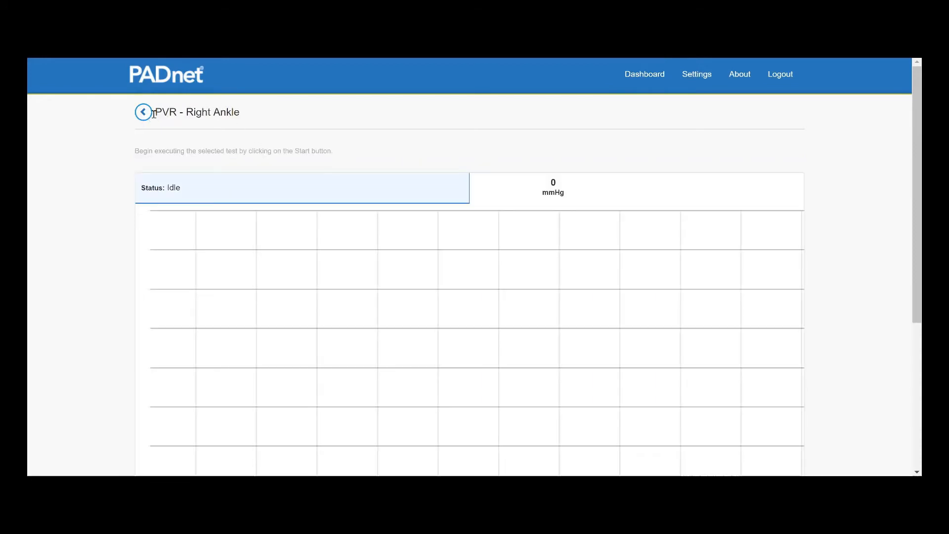
# Step: Record and save the right ankle PVR waveform, then advance to PVR Left Ankle
pyautogui.doubleClick(194, 112)
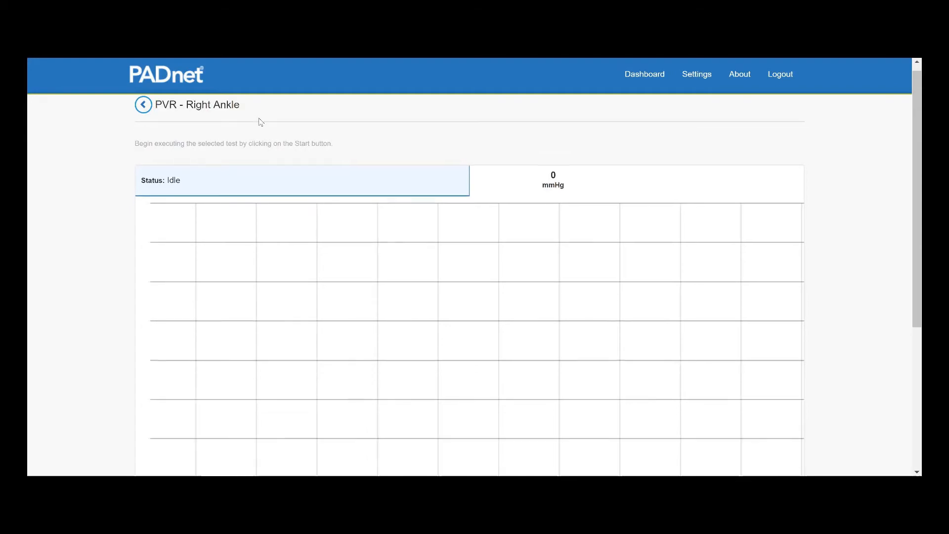
pyautogui.scroll(-3)
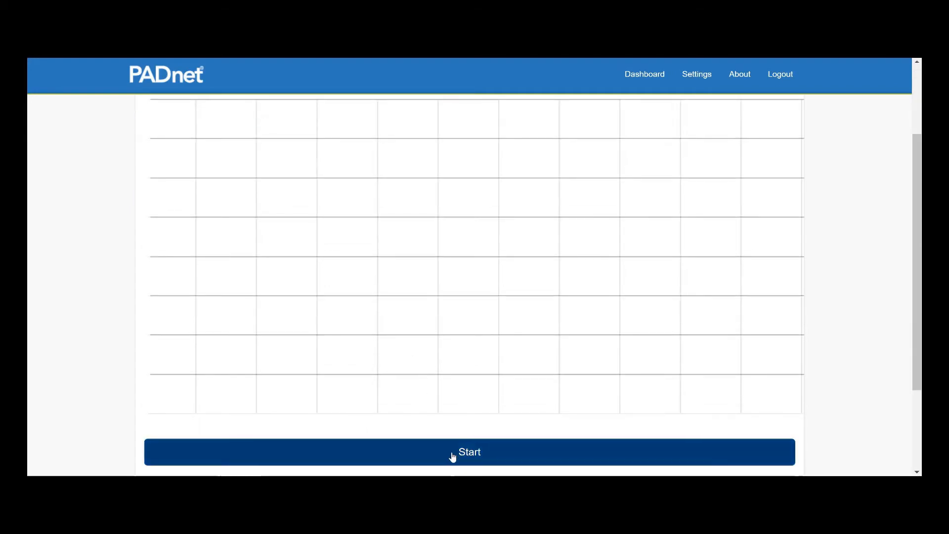
pyautogui.click(469, 451)
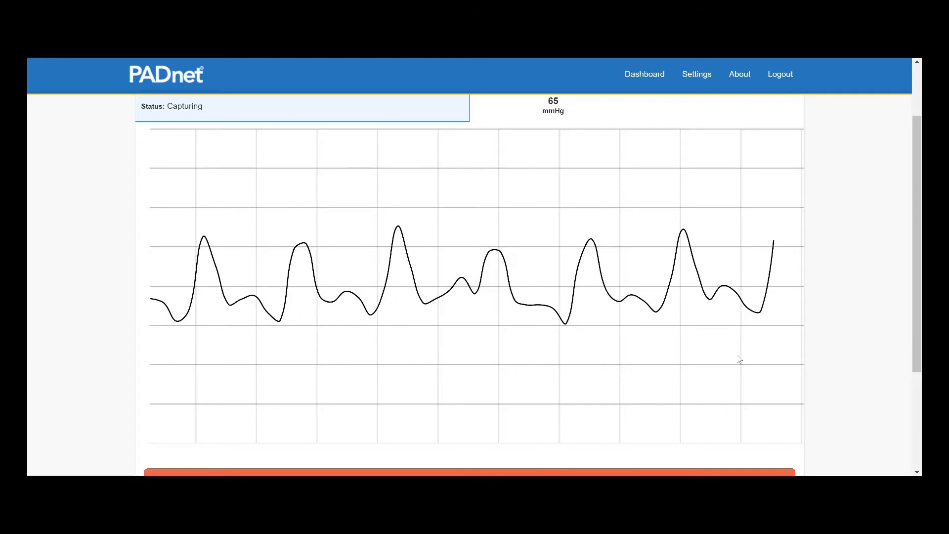
pyautogui.scroll(-3)
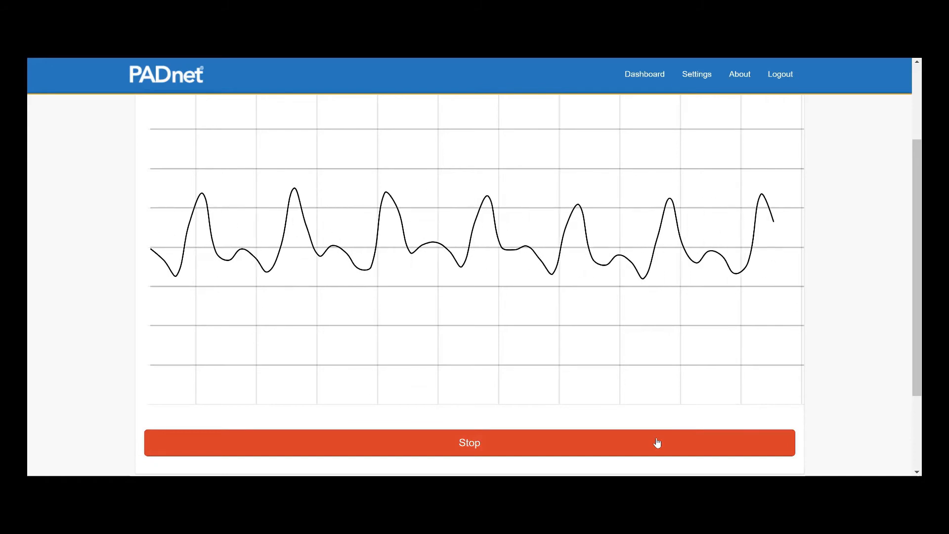
pyautogui.click(469, 442)
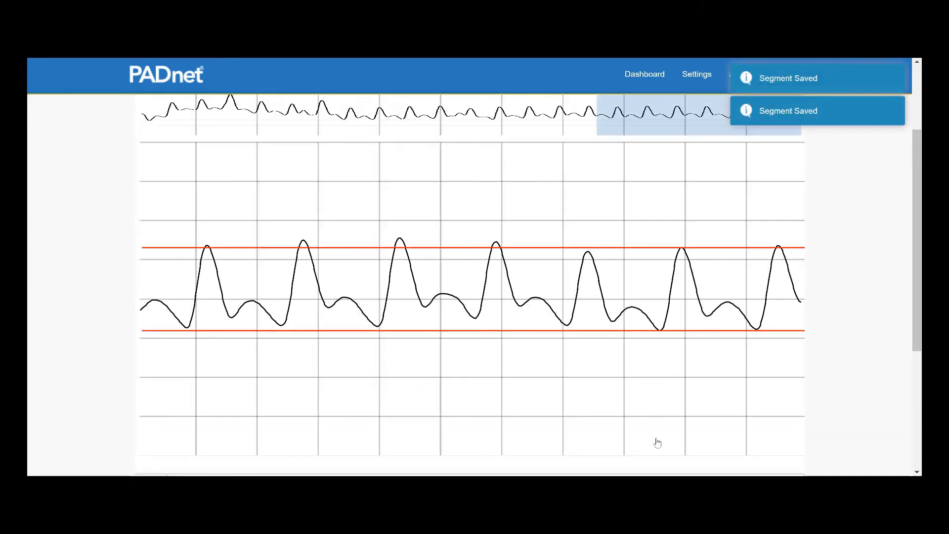
pyautogui.scroll(-3)
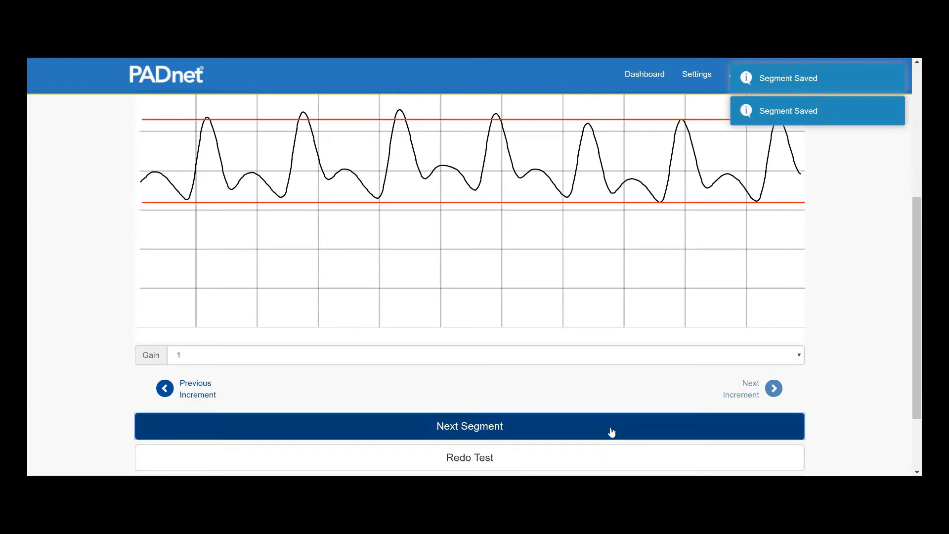
pyautogui.click(469, 426)
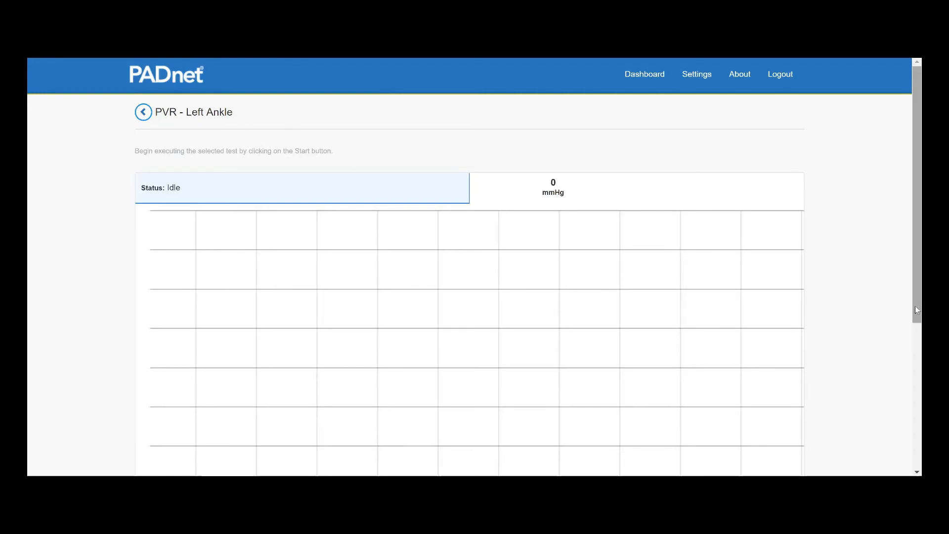
# Step: Record and save the left ankle PVR waveform, then return to the segment list
pyautogui.scroll(-3)
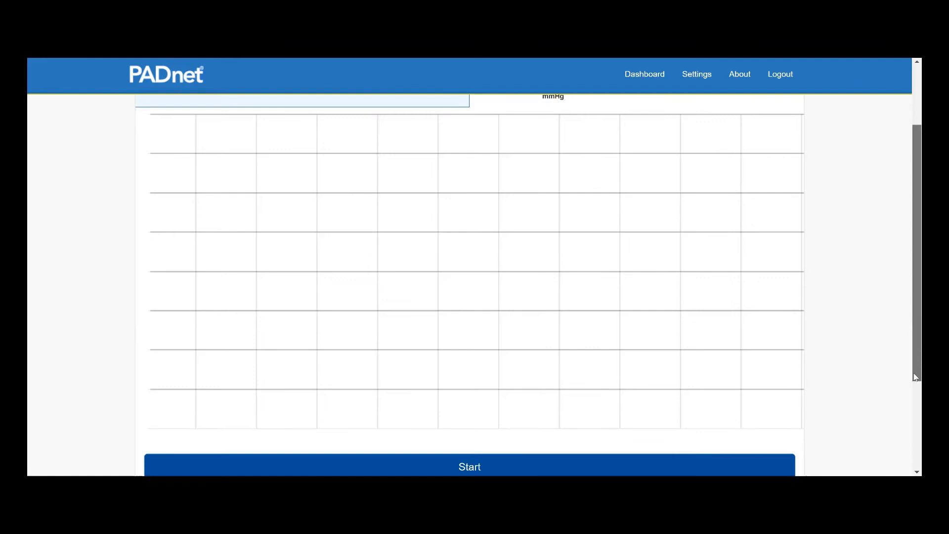
pyautogui.click(469, 466)
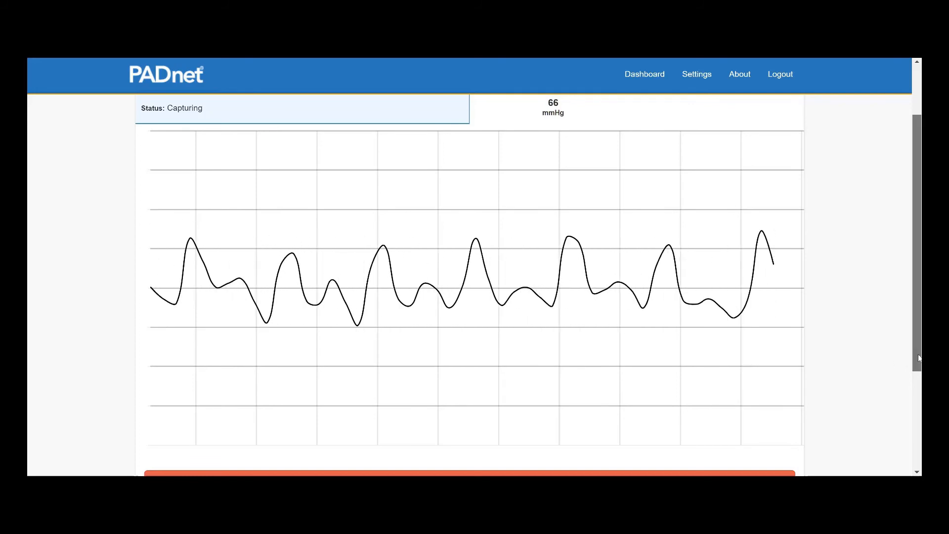
pyautogui.scroll(-3)
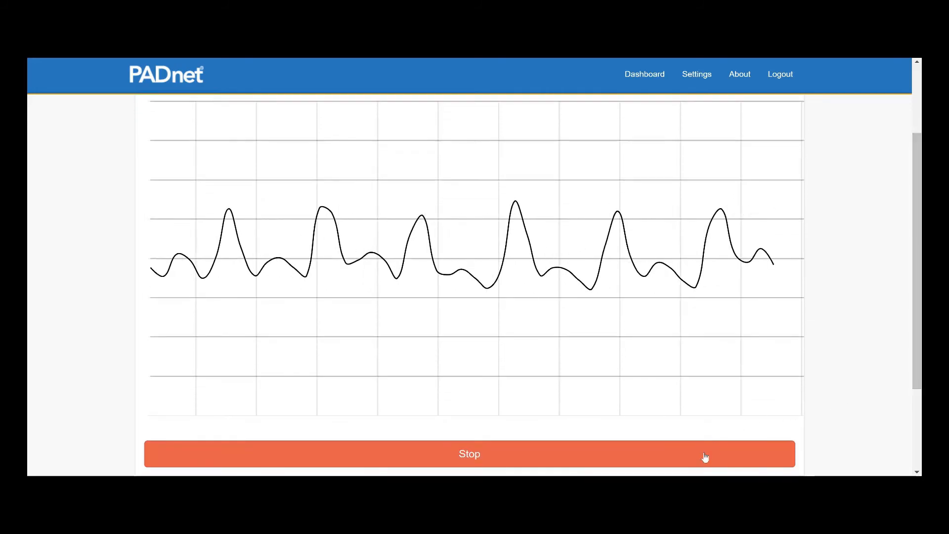
pyautogui.click(469, 454)
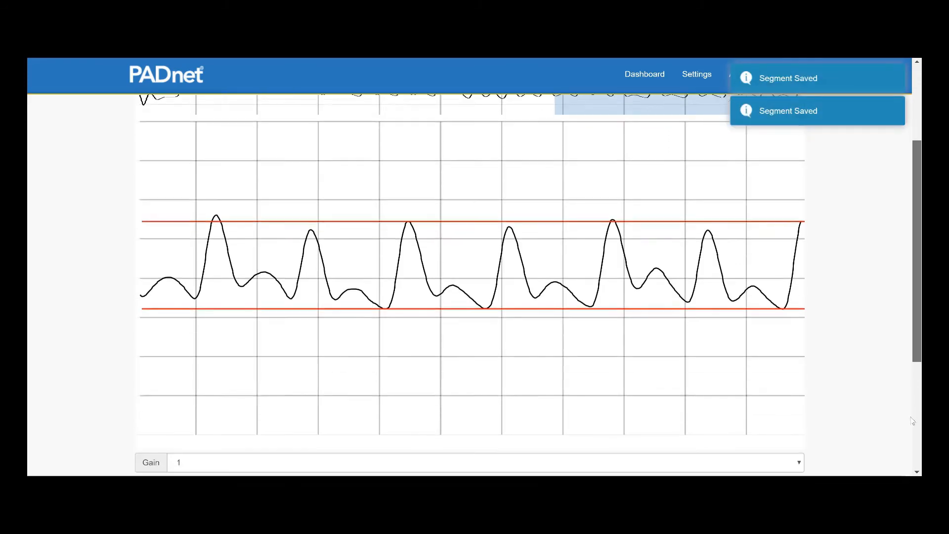
pyautogui.scroll(-3)
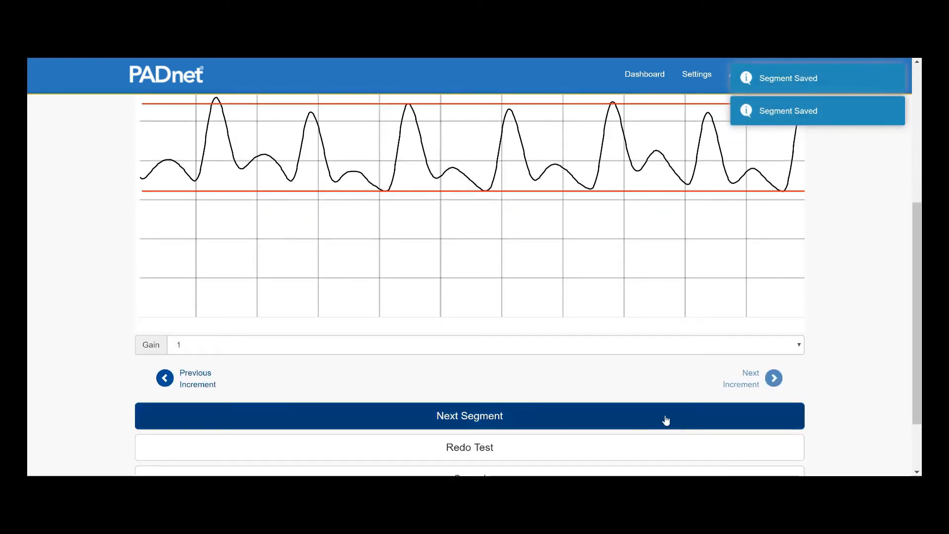
pyautogui.click(469, 416)
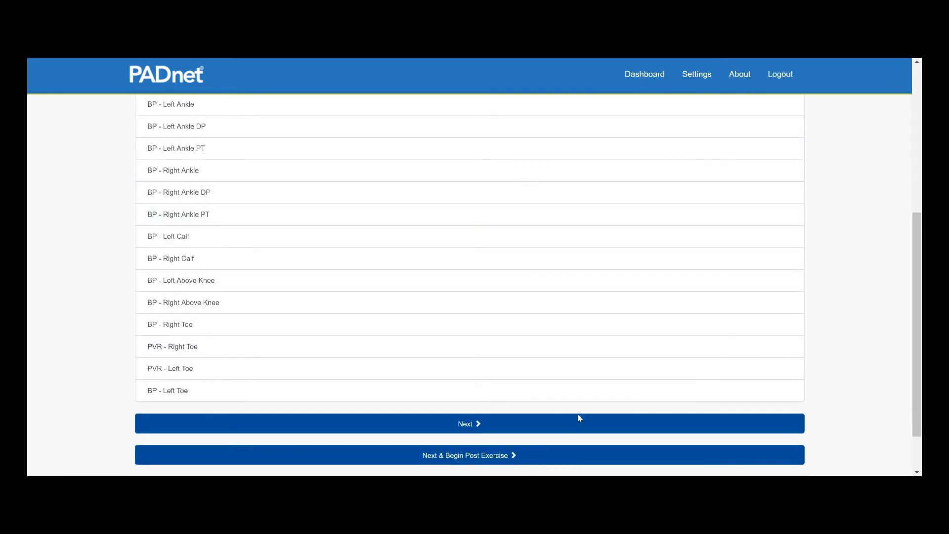
# Step: Open the results page showing both right and left ankle PVR waveforms
pyautogui.click(469, 423)
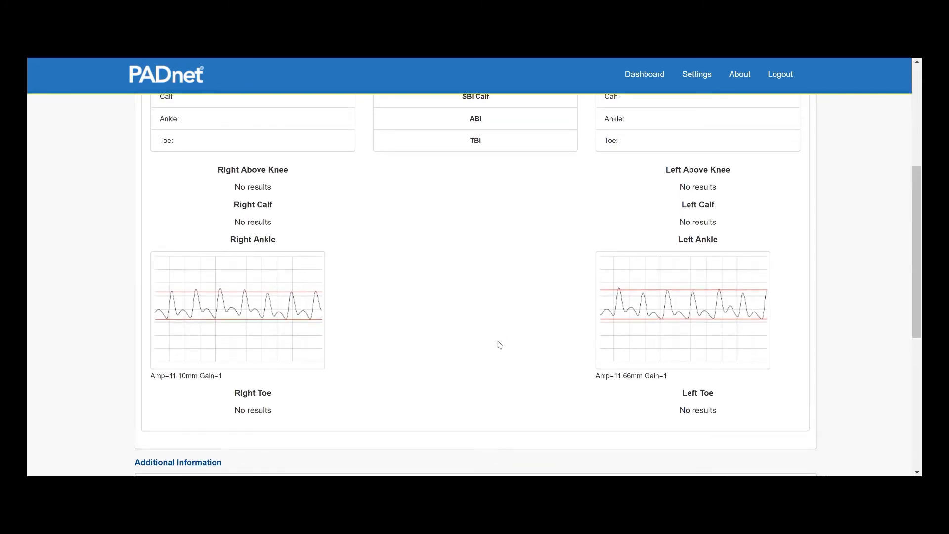
pyautogui.moveTo(647, 396)
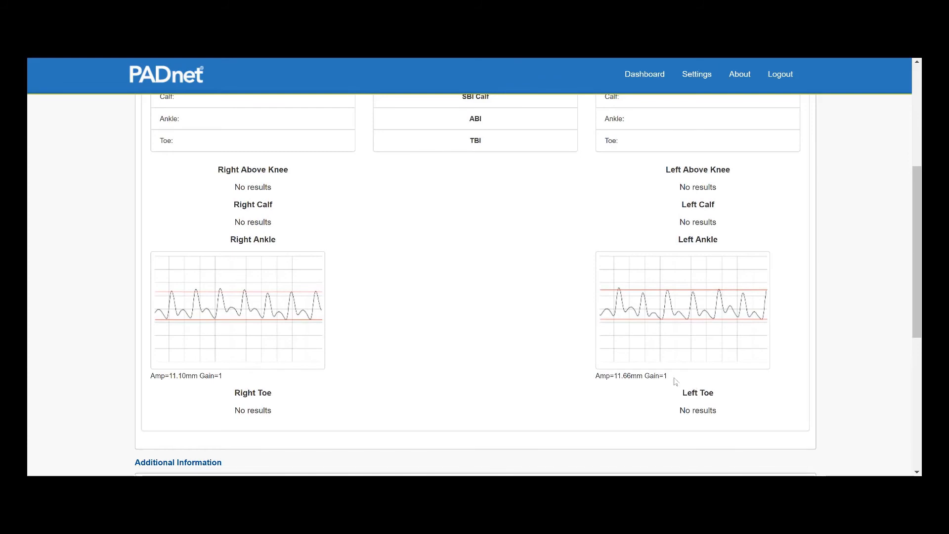
pyautogui.scroll(-3)
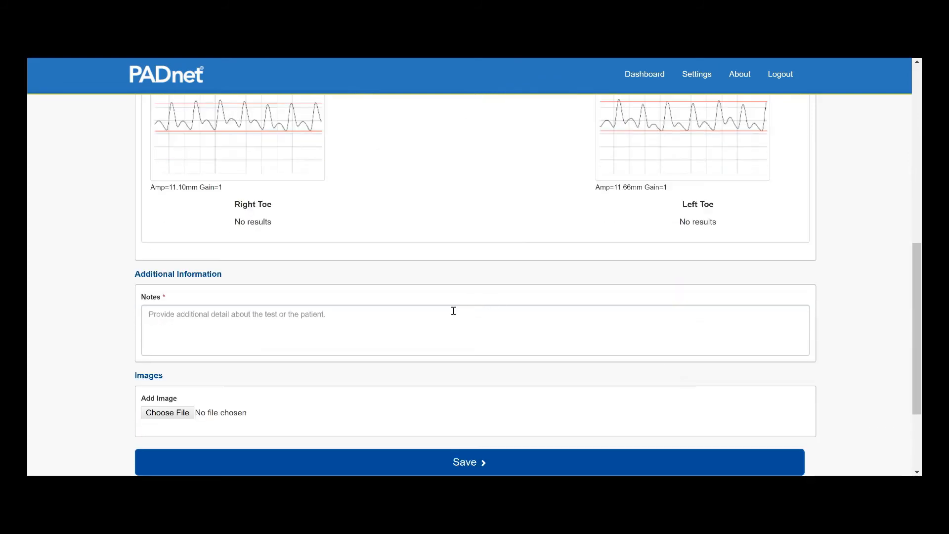
# Step: Enter the note 'Patient did 30 heel raises prior to test. Bill as a 93923.' and save the PAD test
pyautogui.write('Patient did 30')
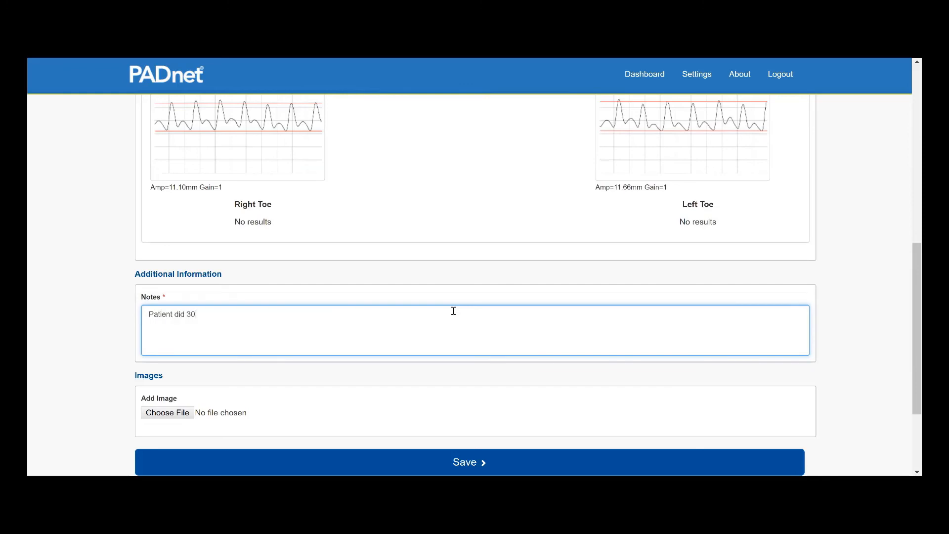
pyautogui.write('heel raises')
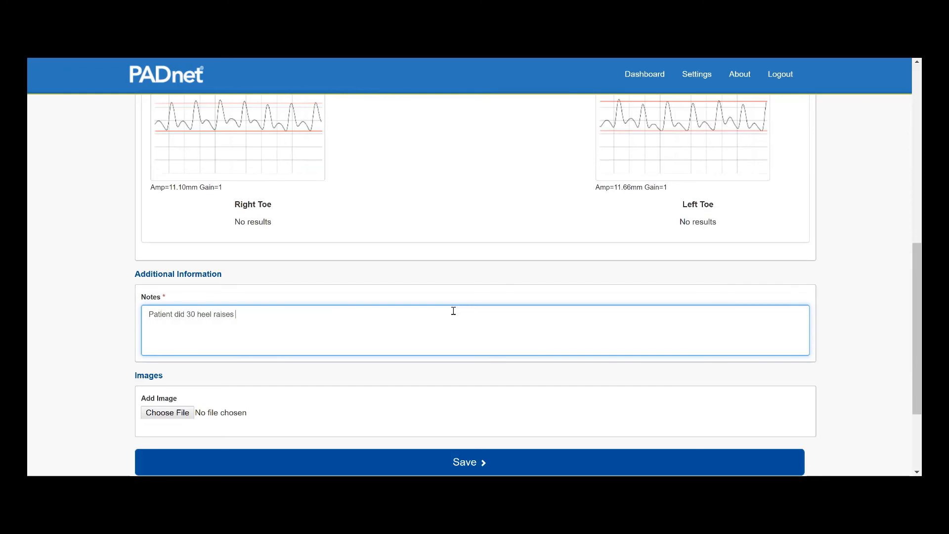
pyautogui.write('prior to test')
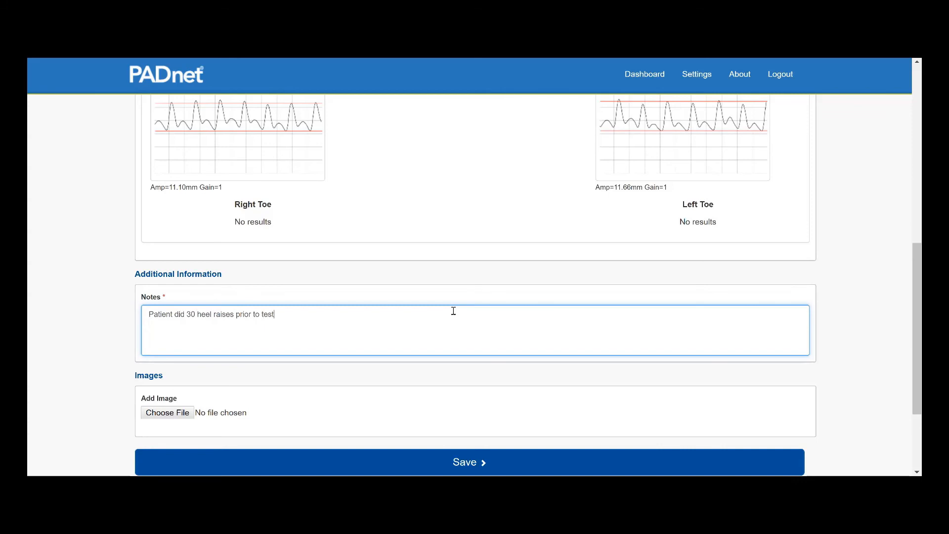
pyautogui.write('. B')
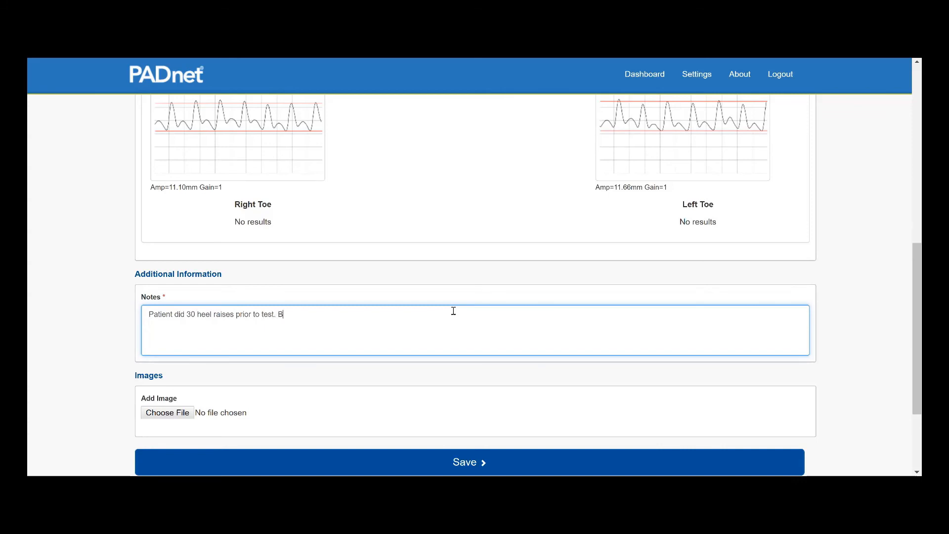
pyautogui.write('ill as')
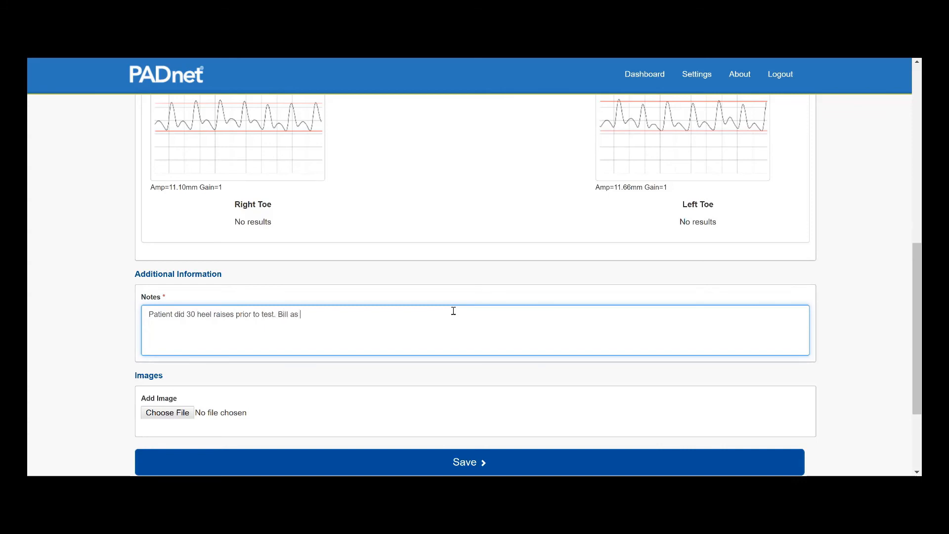
pyautogui.write('a 93923.')
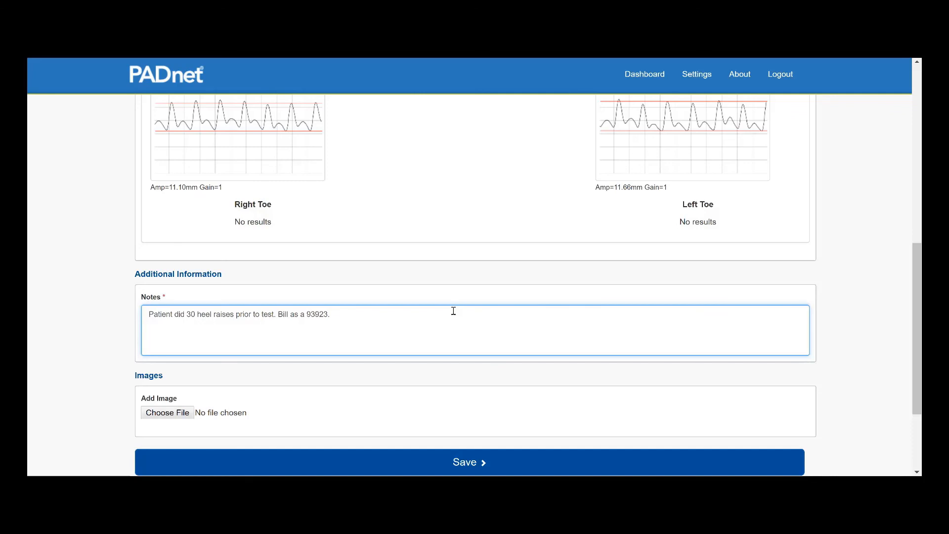
pyautogui.scroll(-3)
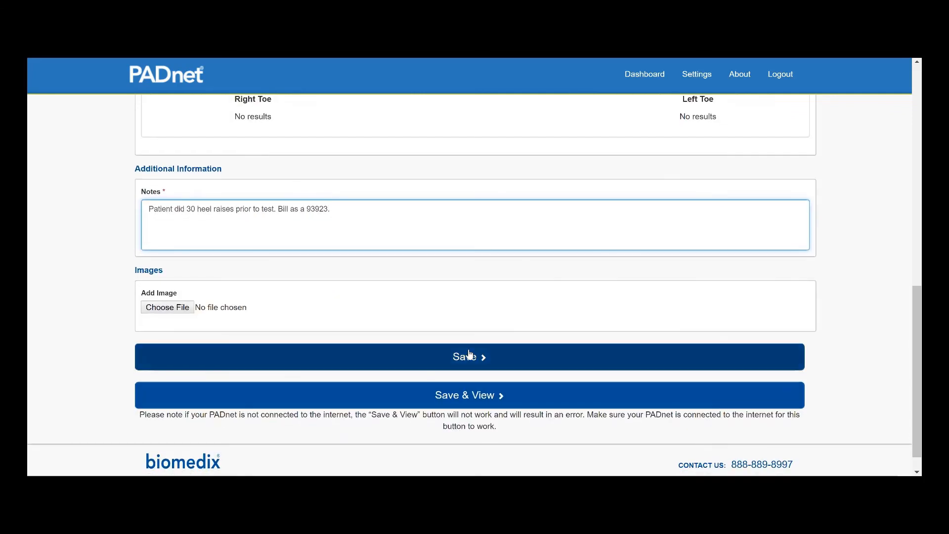
pyautogui.click(469, 356)
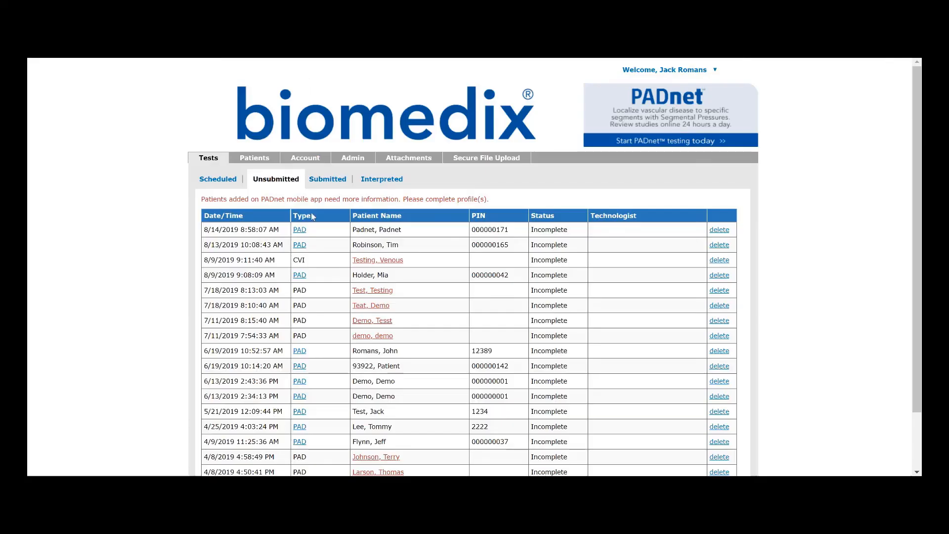
# Step: Open the newest unsubmitted PAD test's Test Report showing the heel-raise note
pyautogui.click(299, 229)
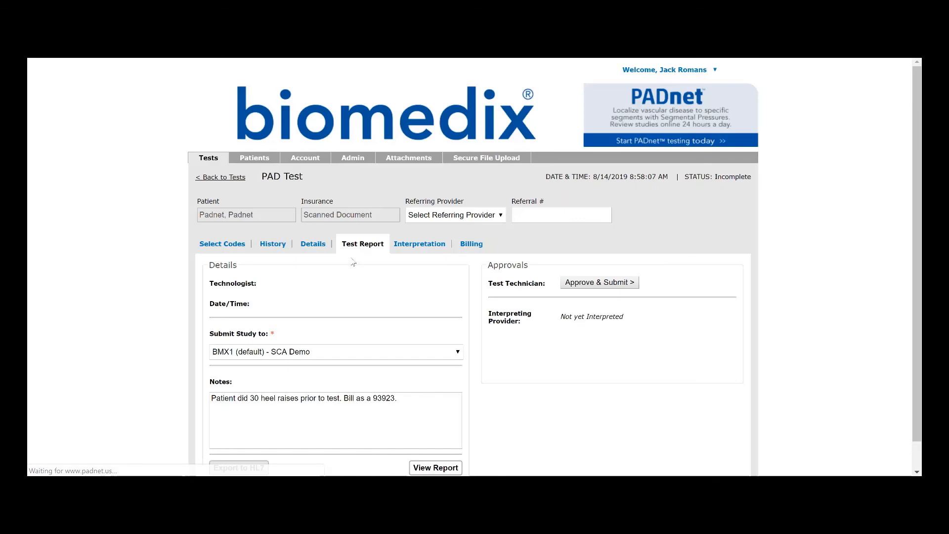